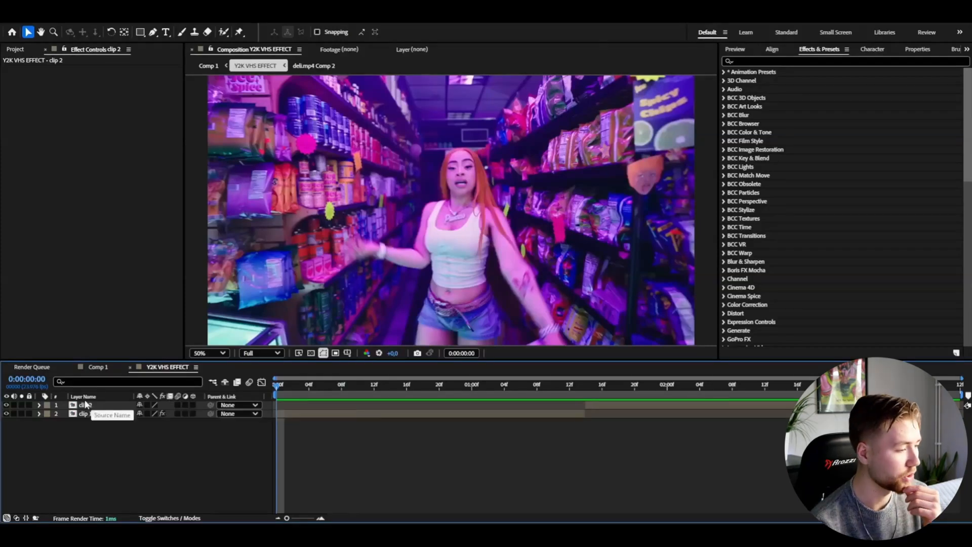
# - Give the adjustment layer's Unsharp Mask a radius of 10000
pyautogui.click(83, 405)
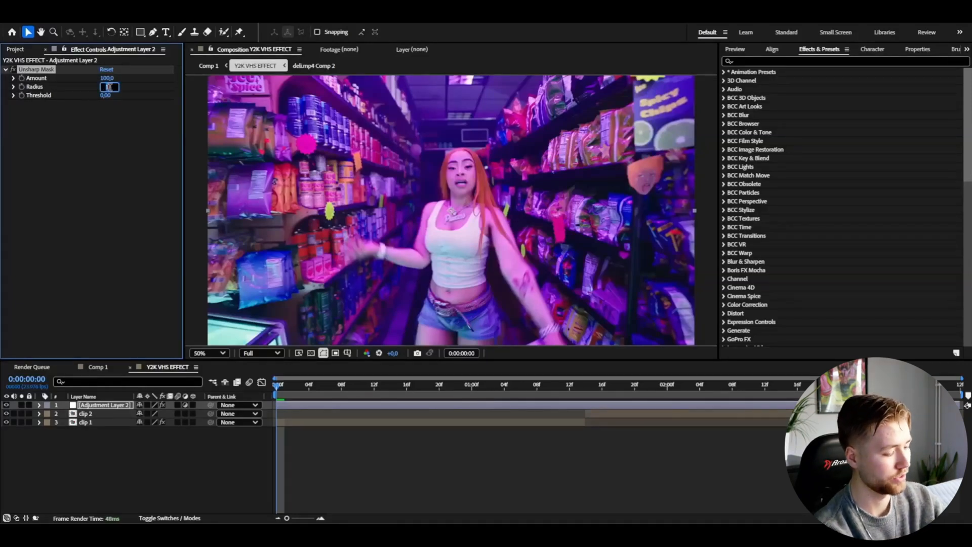
pyautogui.write('100000')
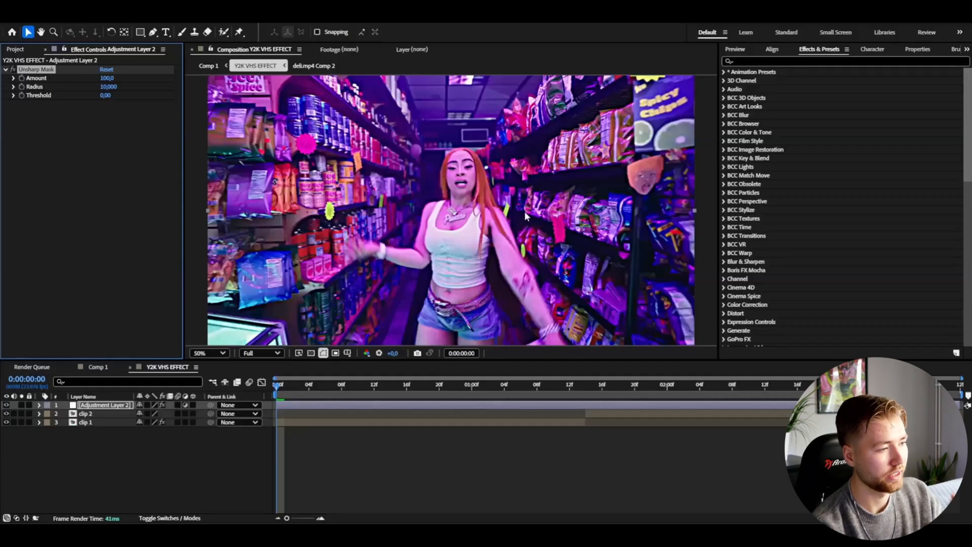
pyautogui.click(209, 353)
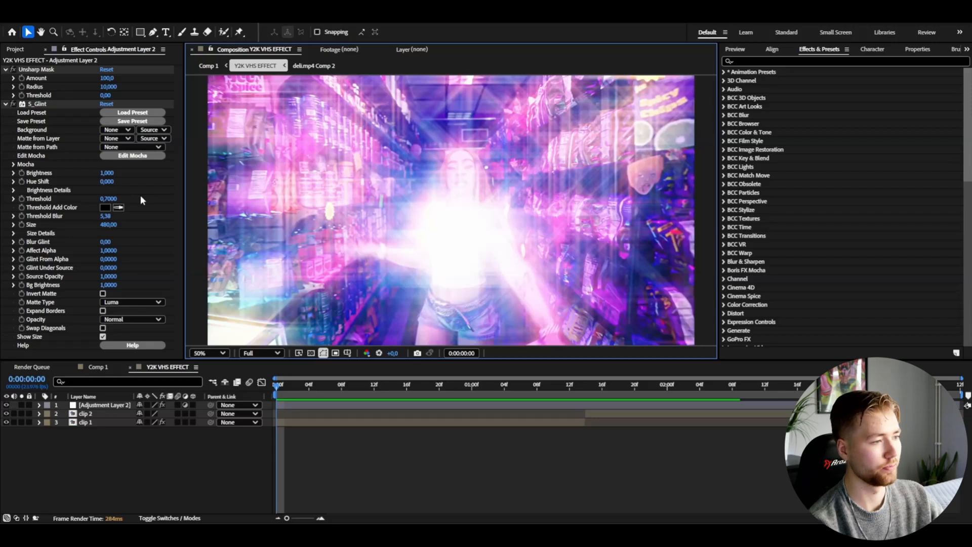
# - Tone down the S_Glint burst into a softer glow around the dancer
pyautogui.click(107, 172)
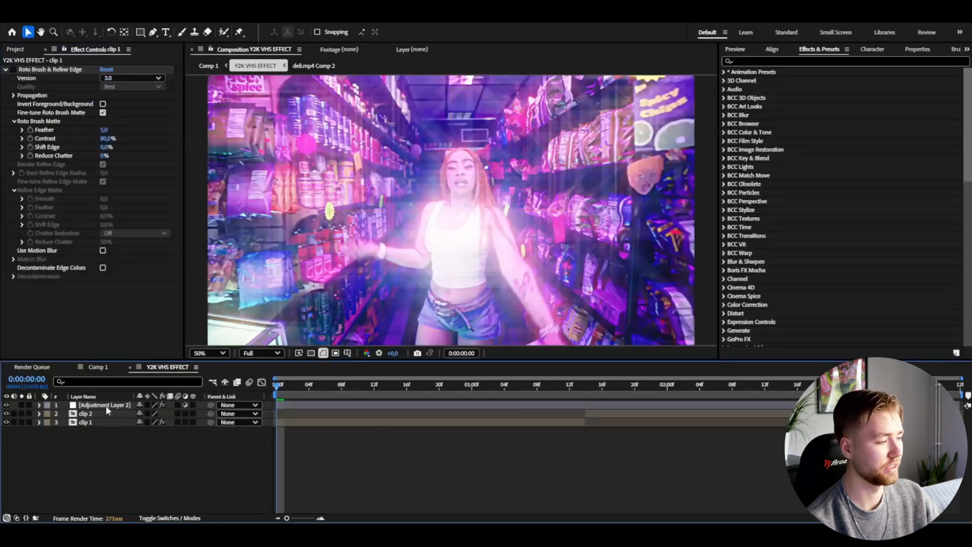
# - Set S_Grain colour amplitude to 0.2 and colour frequency to 250
pyautogui.click(103, 405)
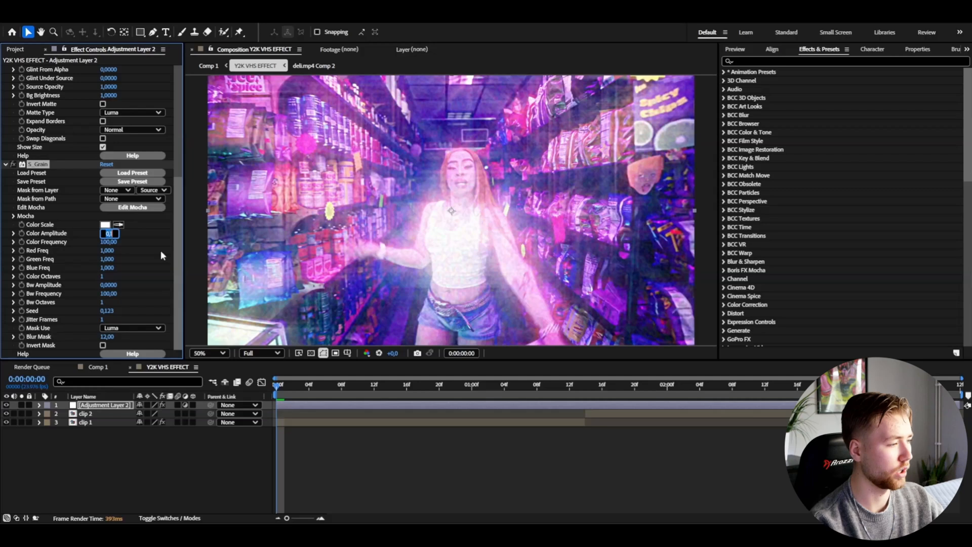
pyautogui.write('0.2')
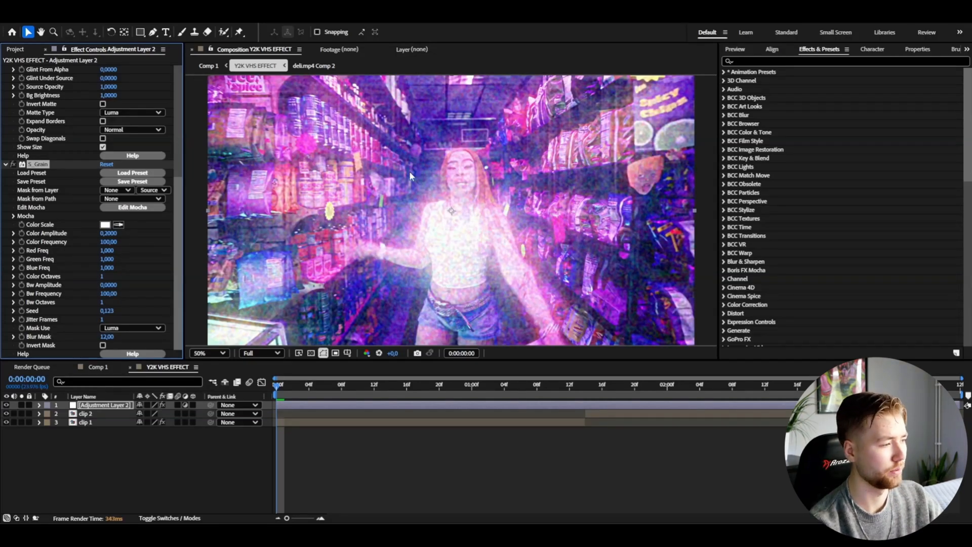
pyautogui.click(110, 241)
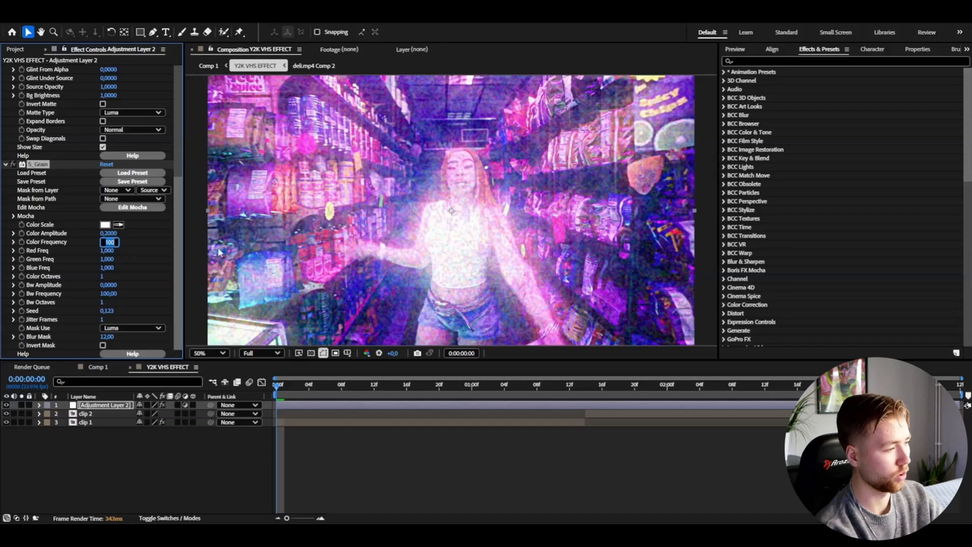
pyautogui.write('250,')
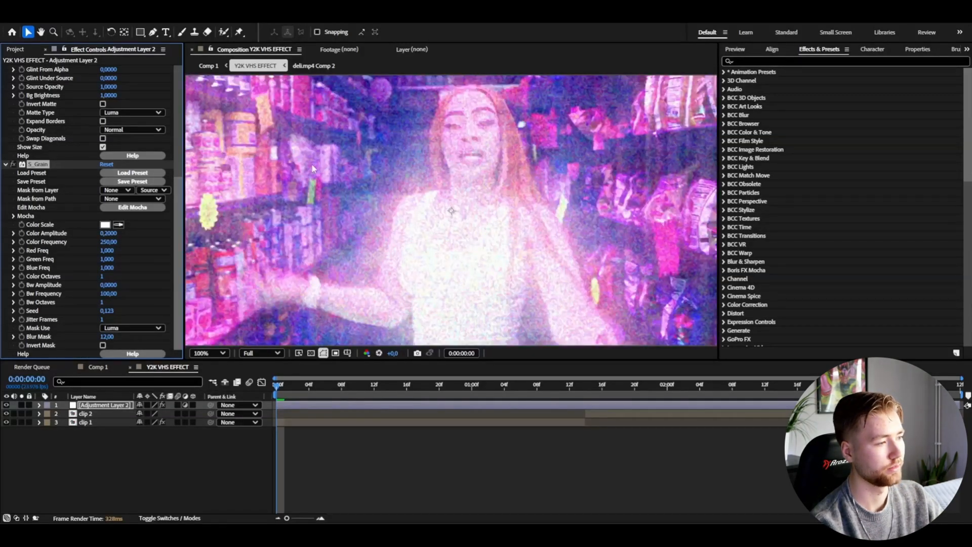
pyautogui.click(209, 352)
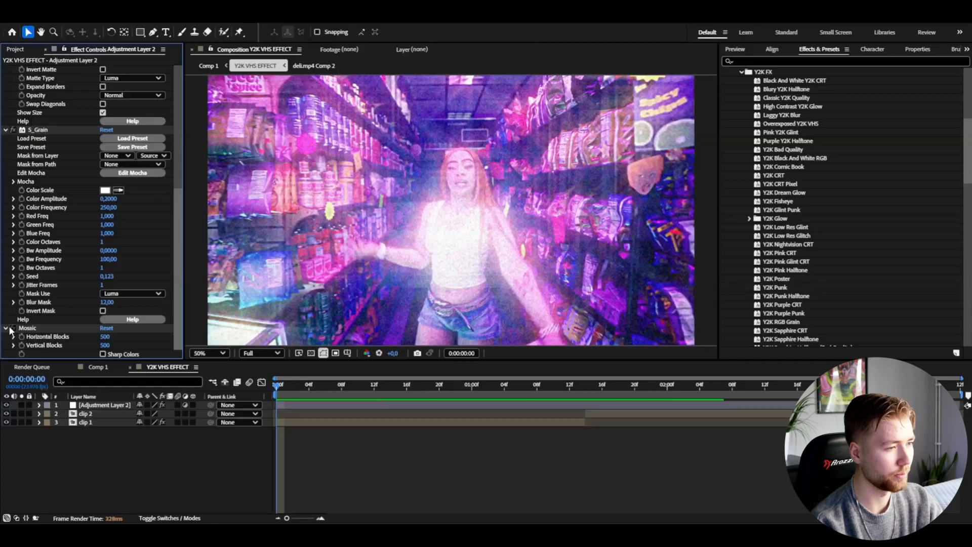
# - Collapse the Mosaic effect settings in Effect Controls
pyautogui.click(209, 353)
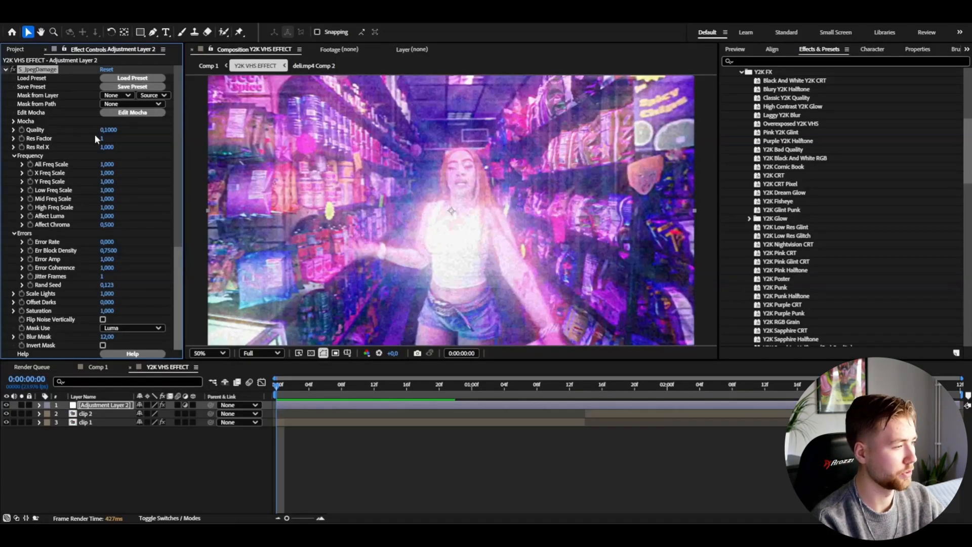
# - Adjust the S_JpegDamage compression settings on the adjustment layer
pyautogui.click(110, 130)
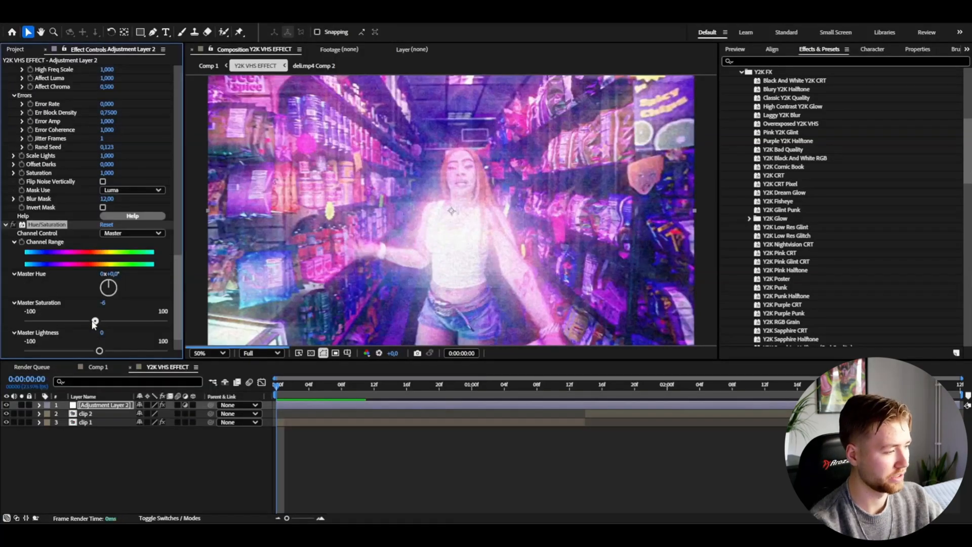
# - Lower master saturation to -25 and widen the Transform scale width to 120%
pyautogui.moveTo(95, 320); pyautogui.dragTo(80, 320)
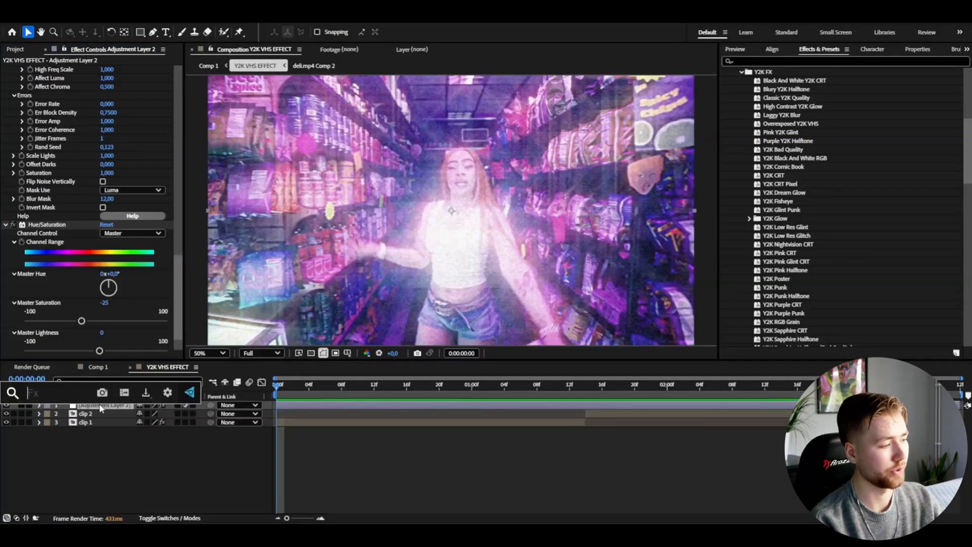
pyautogui.scroll(-3)
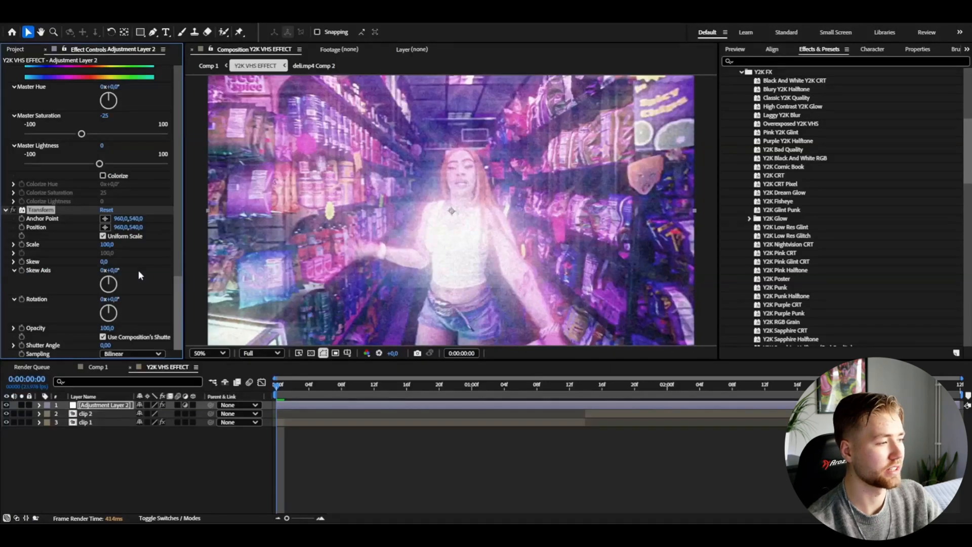
pyautogui.moveTo(147, 296)
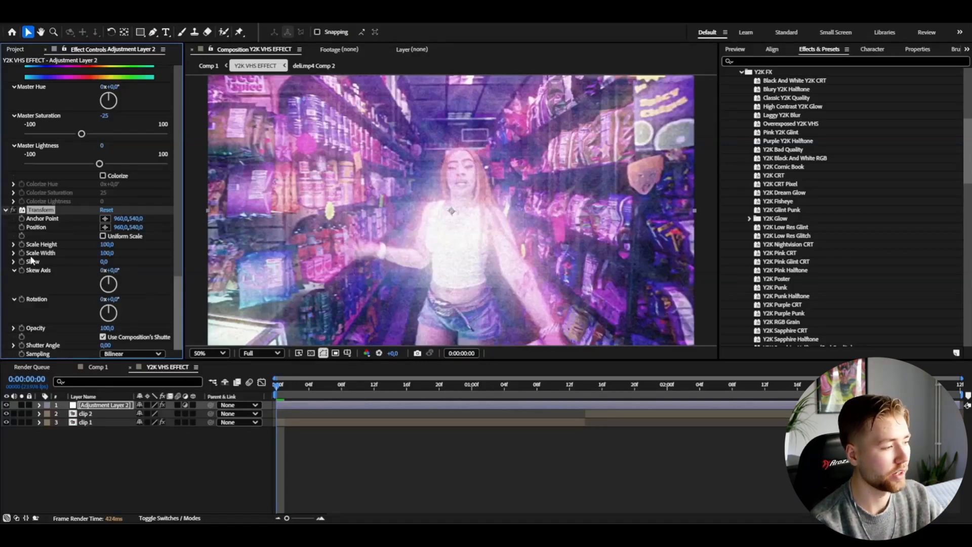
pyautogui.moveTo(107, 253); pyautogui.dragTo(115, 253)
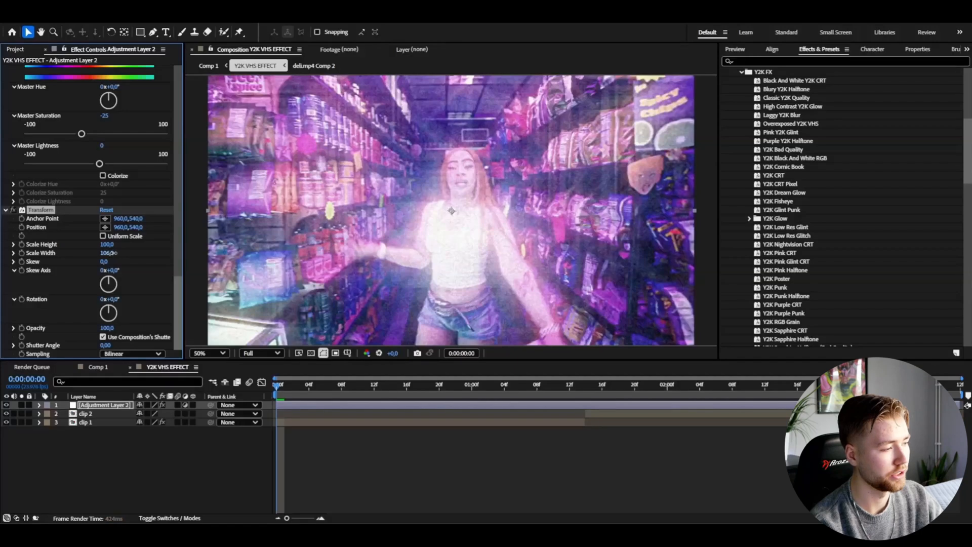
pyautogui.moveTo(108, 253); pyautogui.dragTo(116, 253)
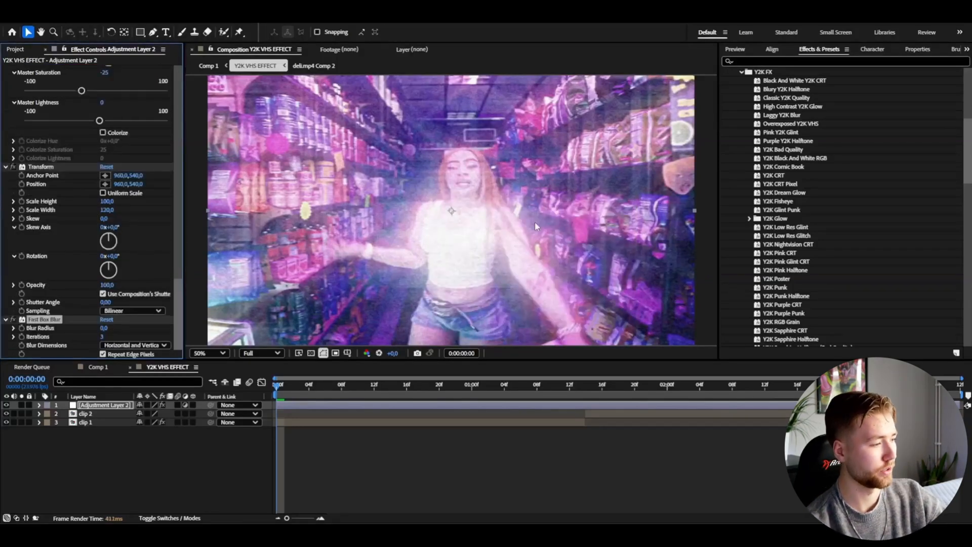
# - Add Motion Tile to the adjustment layer and preview a later frame
pyautogui.click(107, 327)
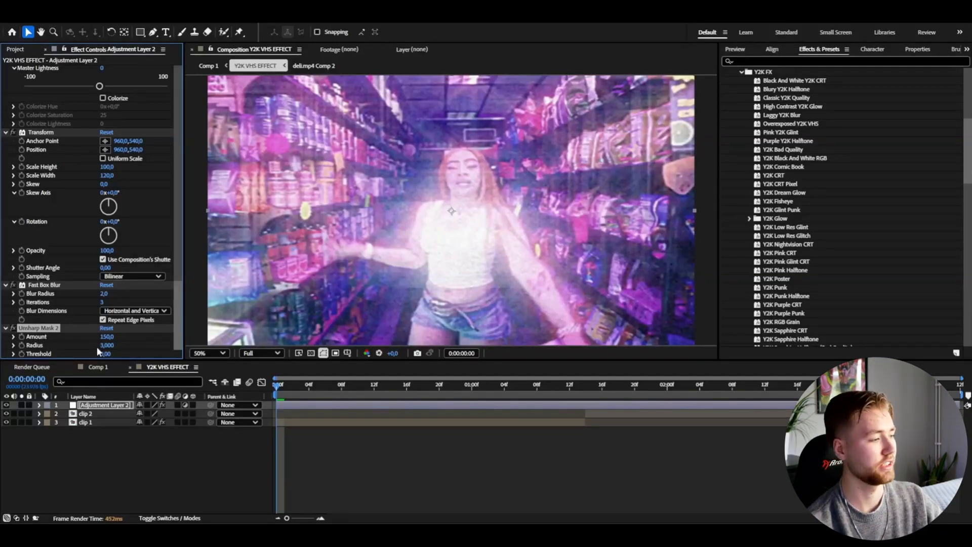
pyautogui.write('motio')
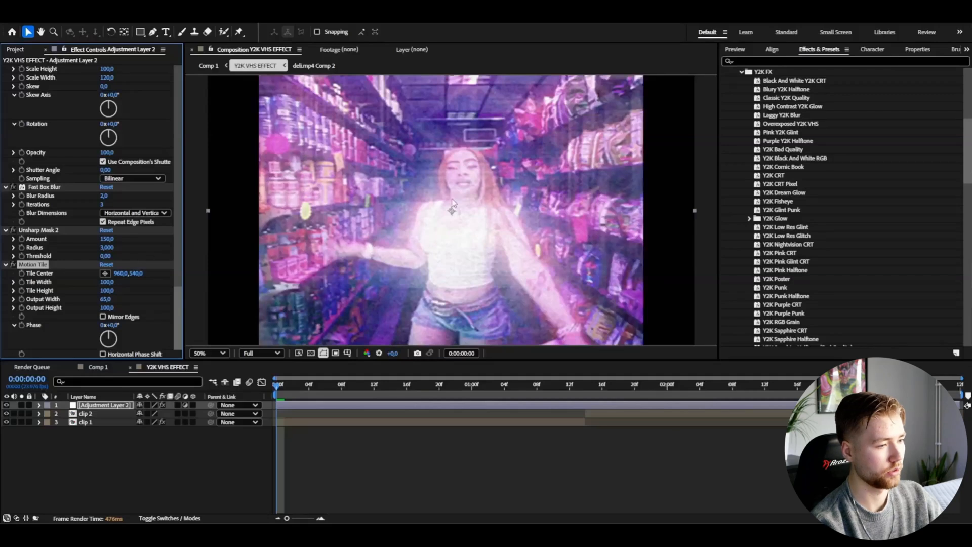
pyautogui.click(293, 384)
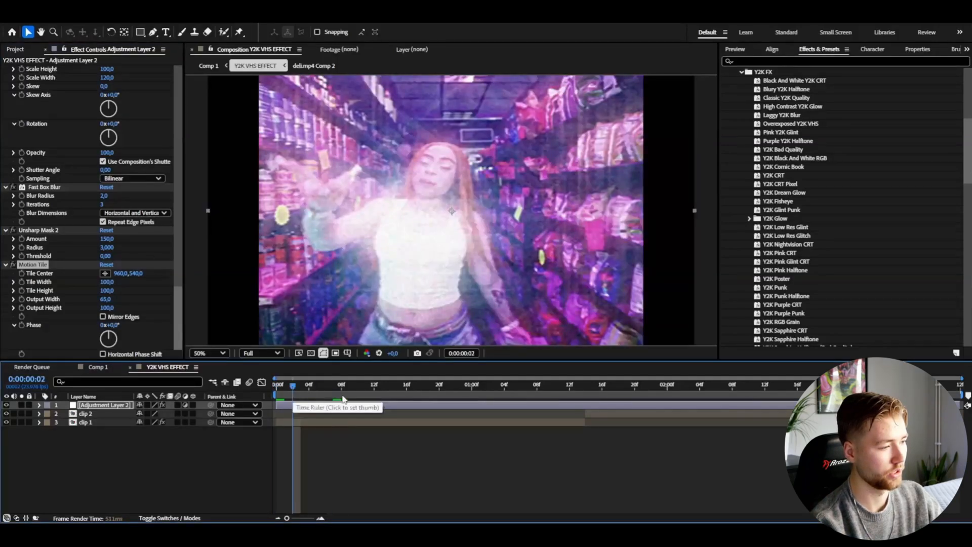
# - Add Mosaic with 400 horizontal blocks for a streaky look
pyautogui.click(374, 384)
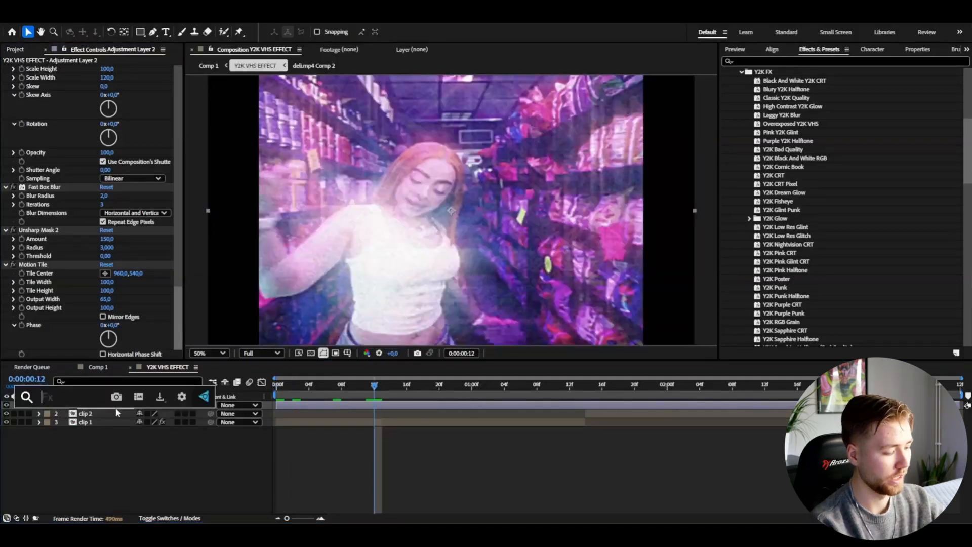
pyautogui.write('mos')
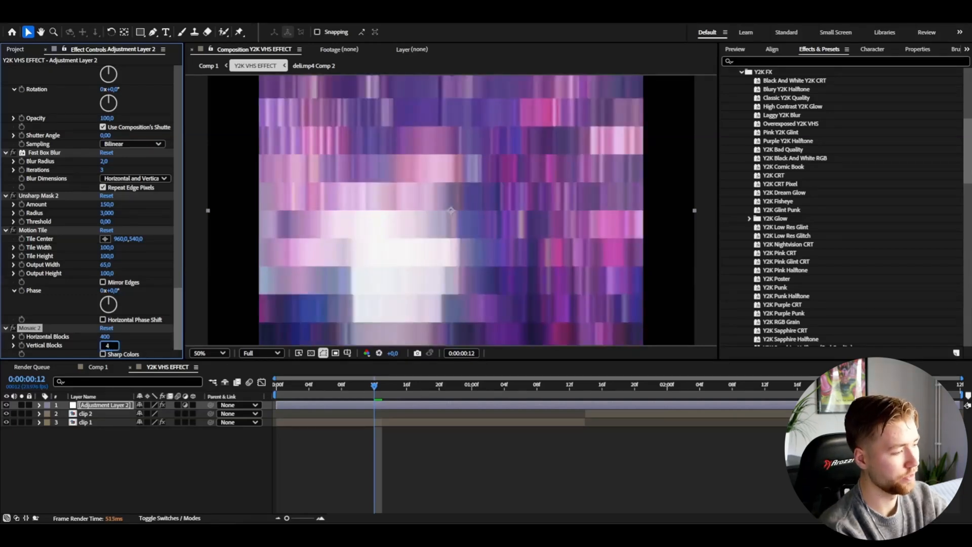
pyautogui.write('400')
pyautogui.click(107, 405)
pyautogui.write('Y2K VHS EFFECT')
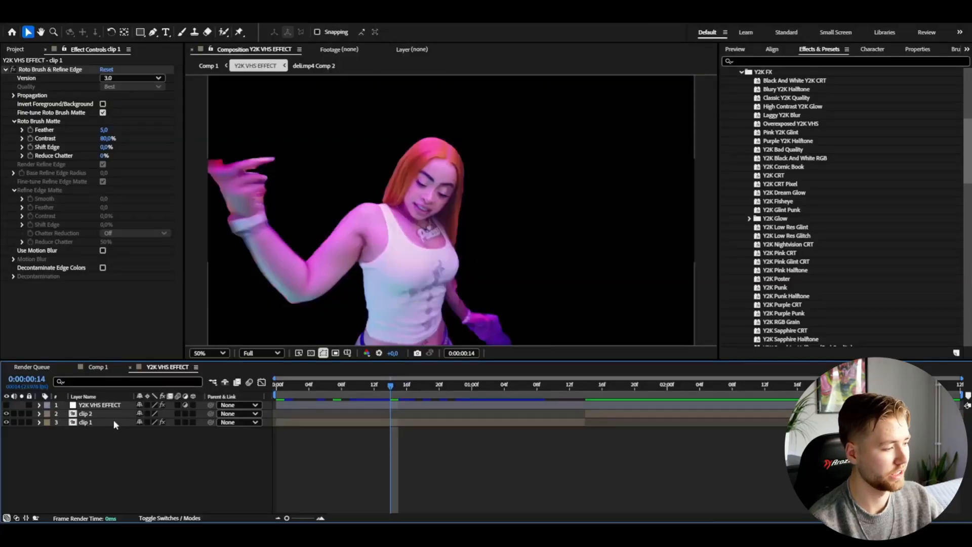
# - Select the rotoscoped clip 1 layer
pyautogui.click(86, 422)
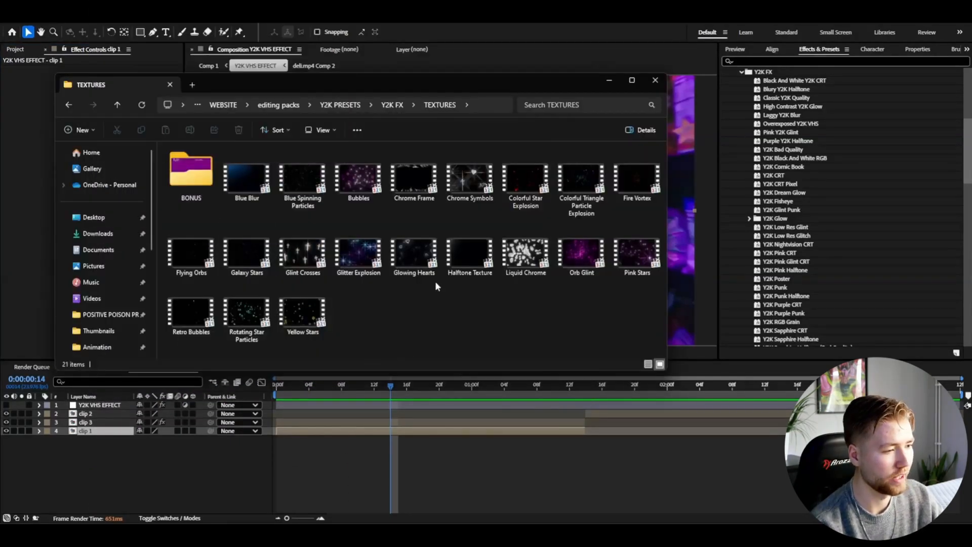
# - Add the Glowing Hearts texture and the Y2K VHS overlay from BONUS to the composition
pyautogui.click(469, 253)
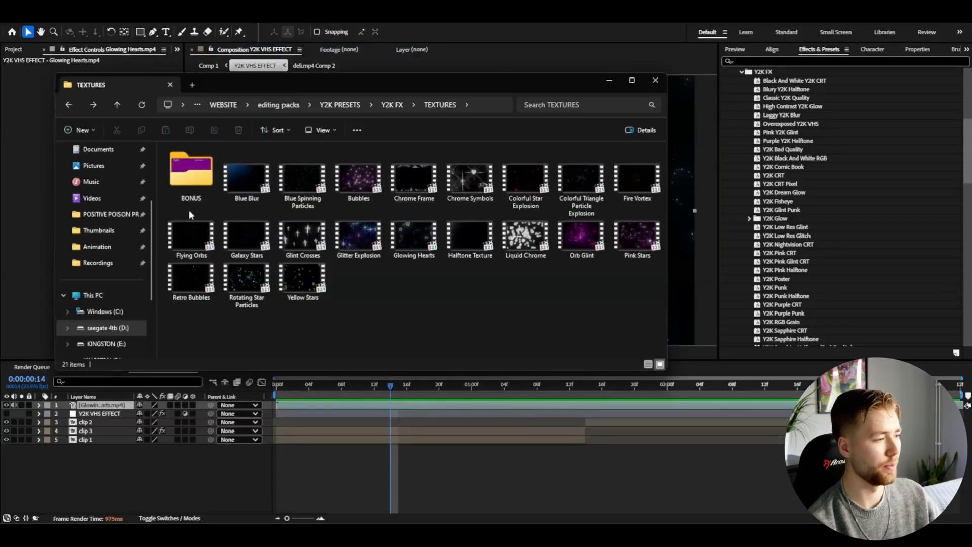
pyautogui.doubleClick(191, 172)
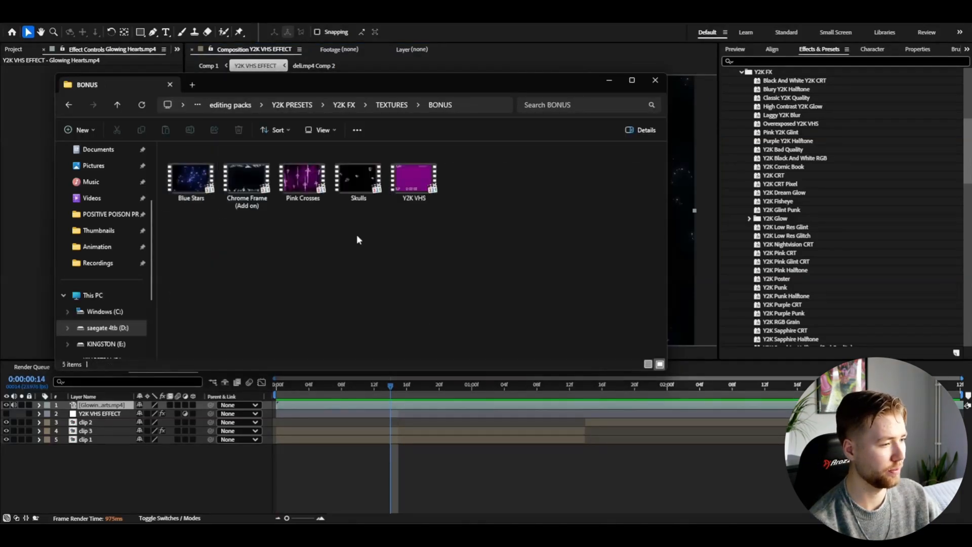
pyautogui.moveTo(251, 217)
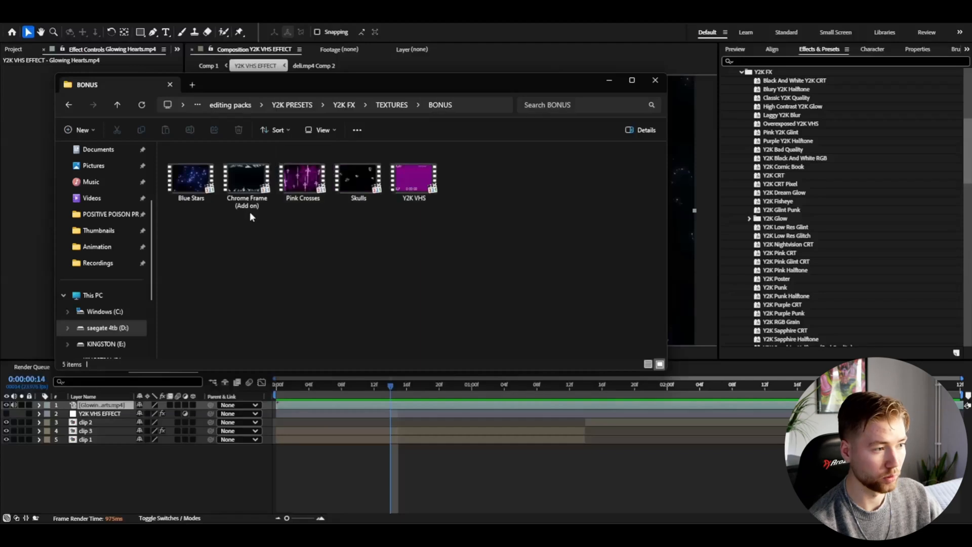
pyautogui.click(413, 177)
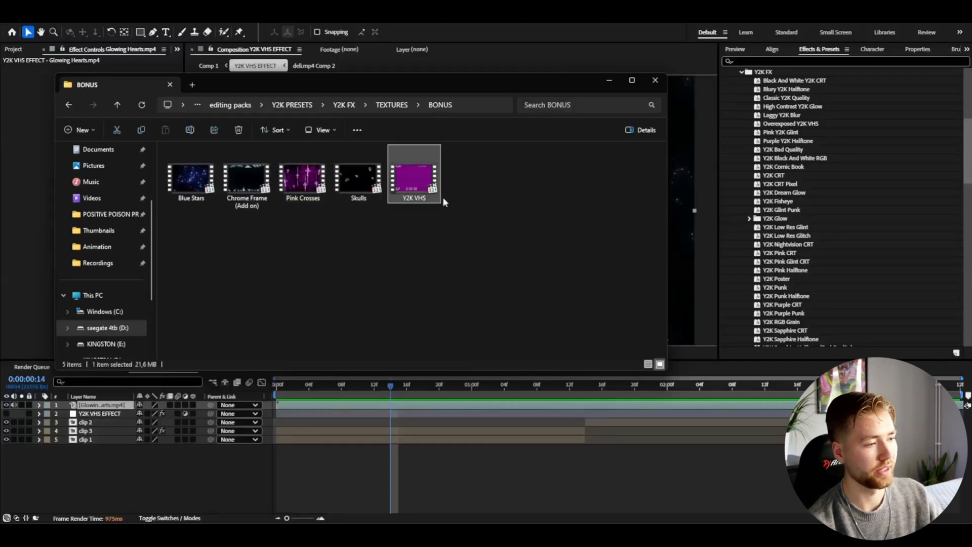
pyautogui.moveTo(414, 174); pyautogui.dragTo(278, 472)
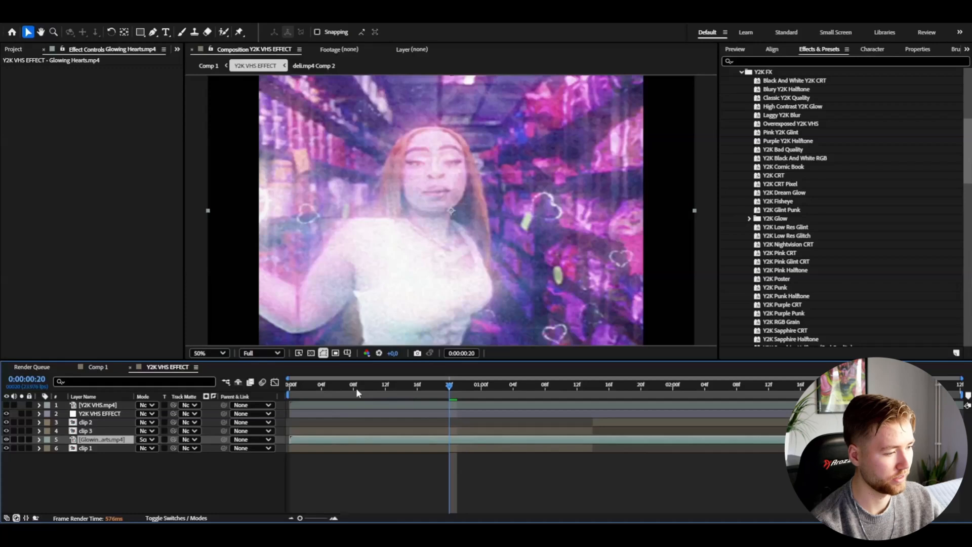
# - Check another frame and select the Y2K VHS overlay layer
pyautogui.click(353, 384)
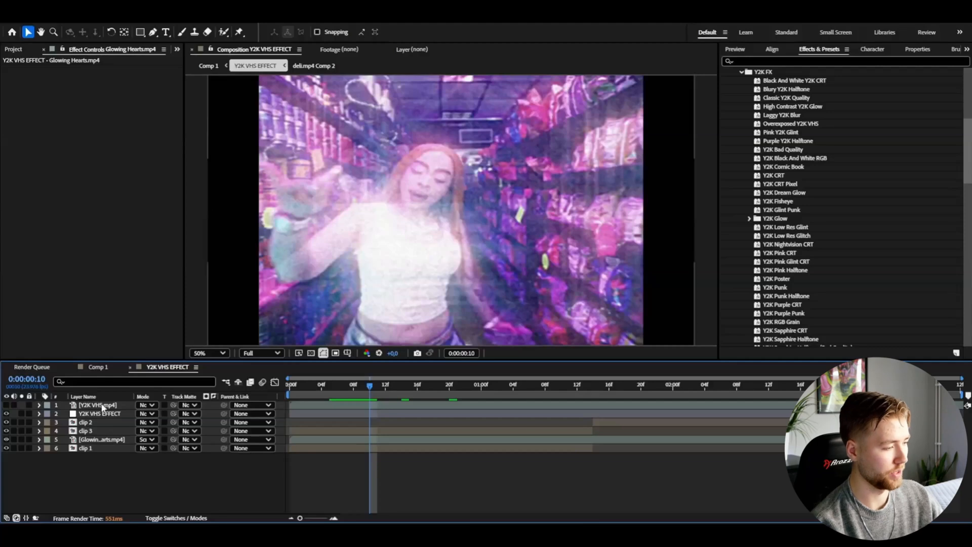
pyautogui.click(96, 404)
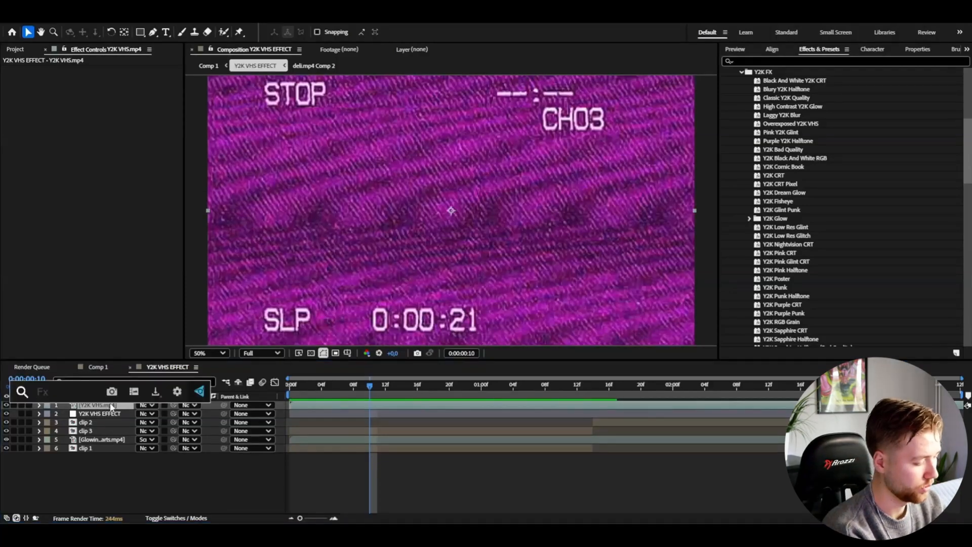
# - Apply Curves to the Y2K VHS overlay, blend it with Lighten, and scale to 80%
pyautogui.write('cur')
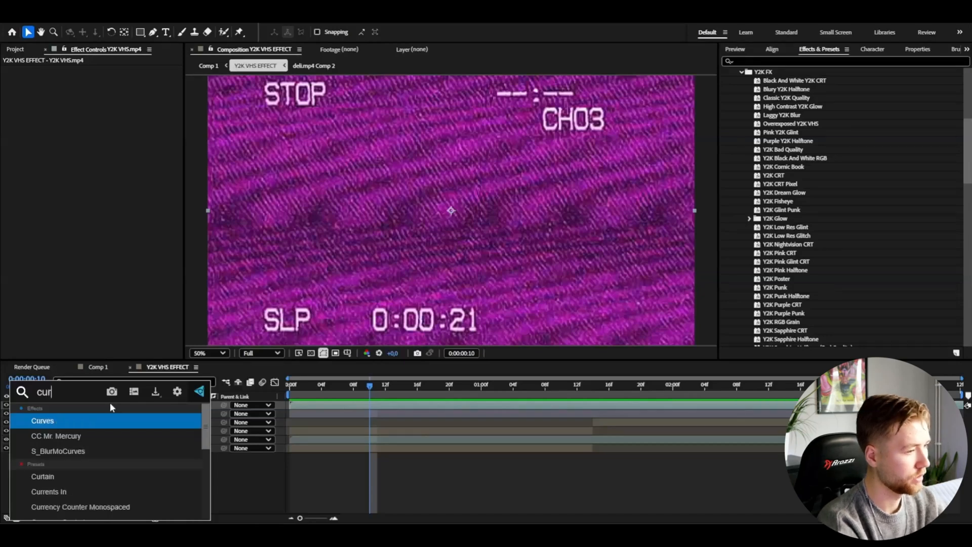
pyautogui.doubleClick(42, 420)
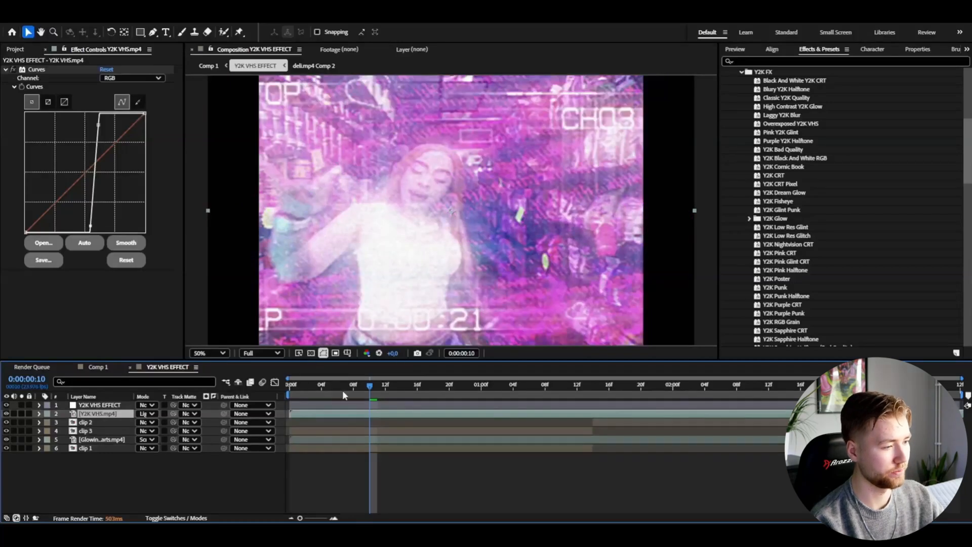
pyautogui.click(39, 414)
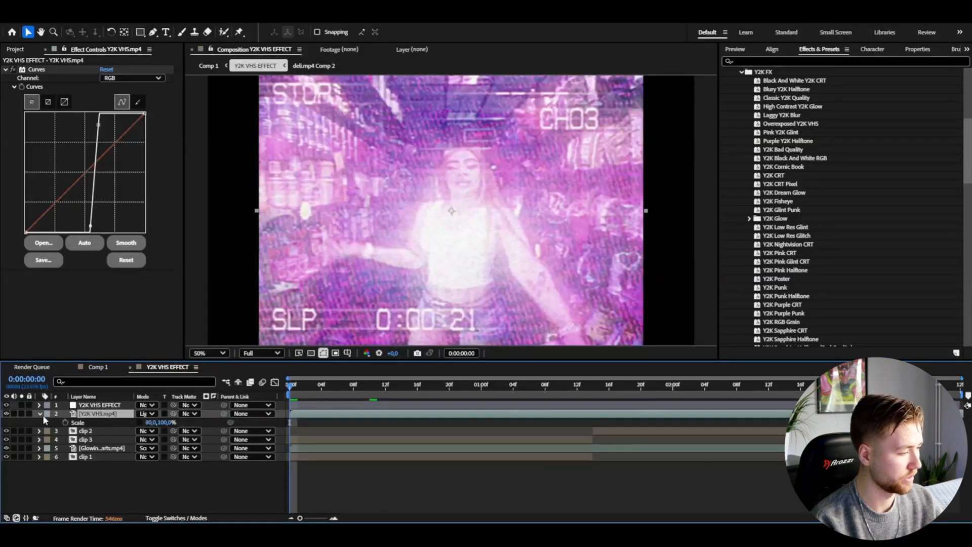
# - Lower the Y2K VHS overlay's Transform opacity to 50% and preview the look
pyautogui.click(39, 414)
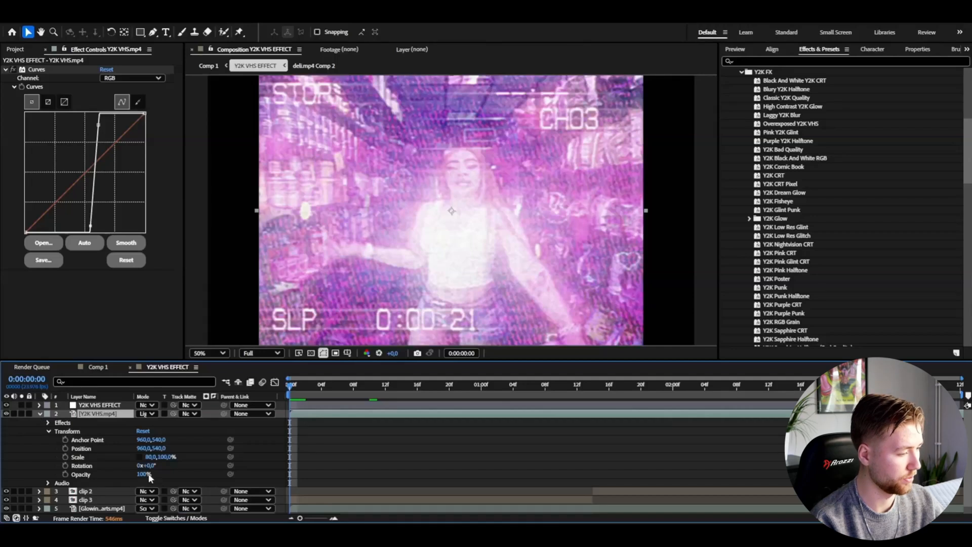
pyautogui.moveTo(143, 474); pyautogui.dragTo(130, 475)
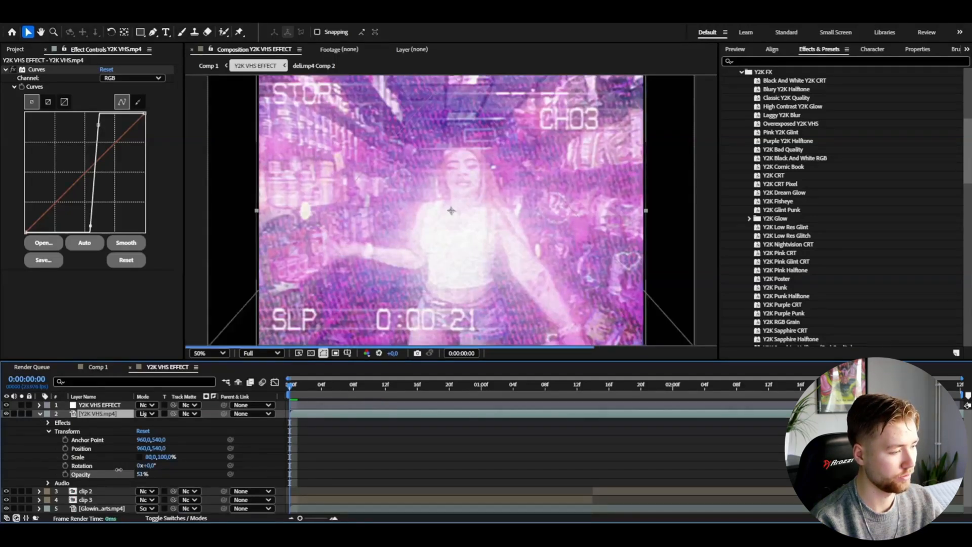
pyautogui.click(143, 474)
pyautogui.write('50')
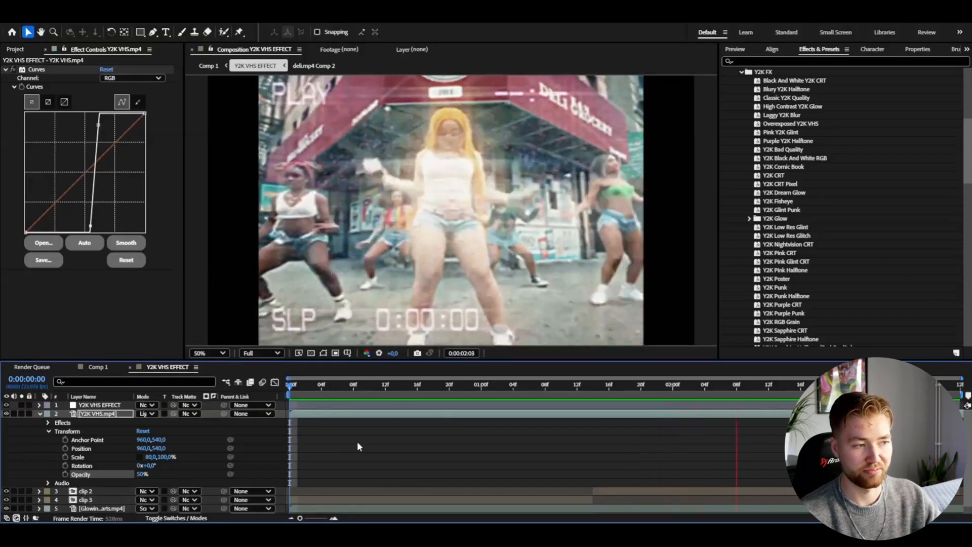
# - Save the Y2K VHS EFFECT layer's effects as preset 'Y2K VHS EFFECT' in Tutorial PRESETS
pyautogui.click(456, 384)
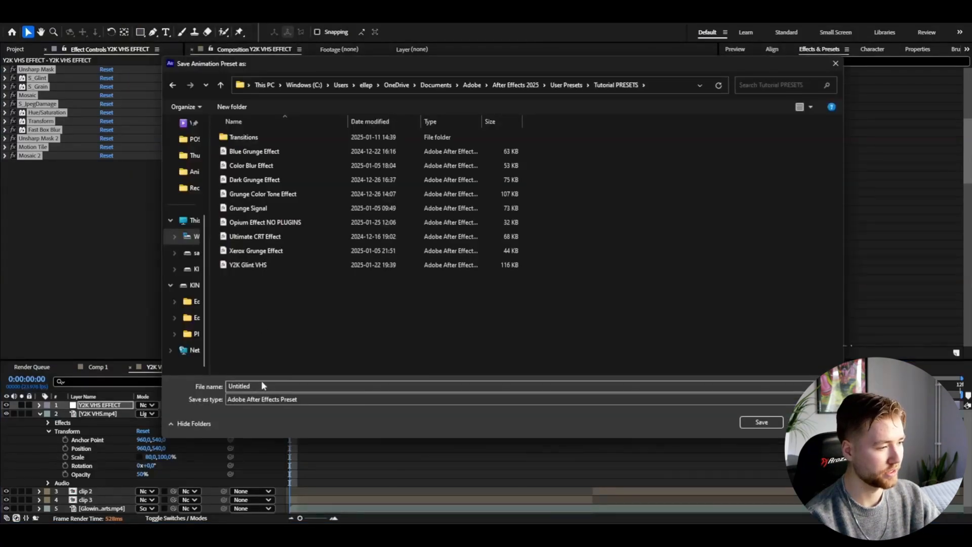
pyautogui.write('Y2K VHS EFF')
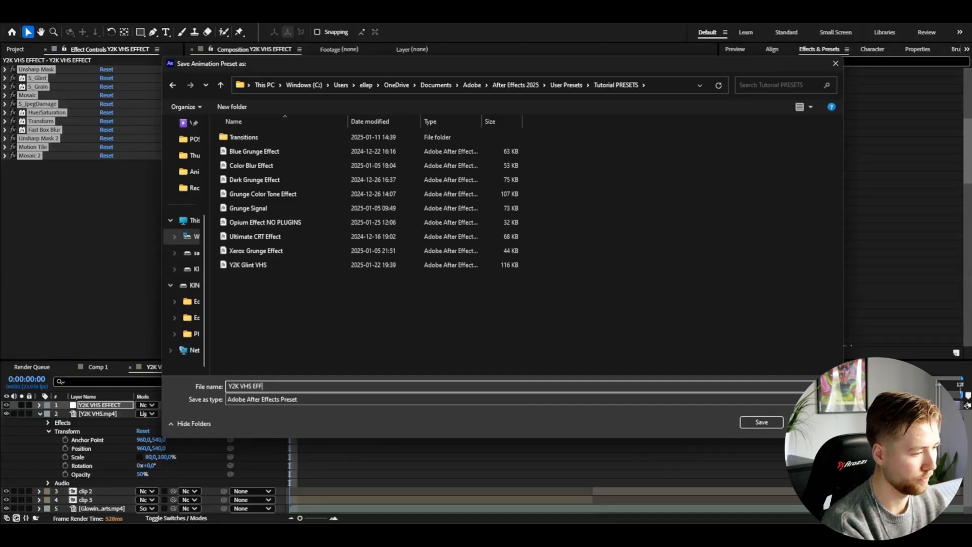
pyautogui.write('ECT')
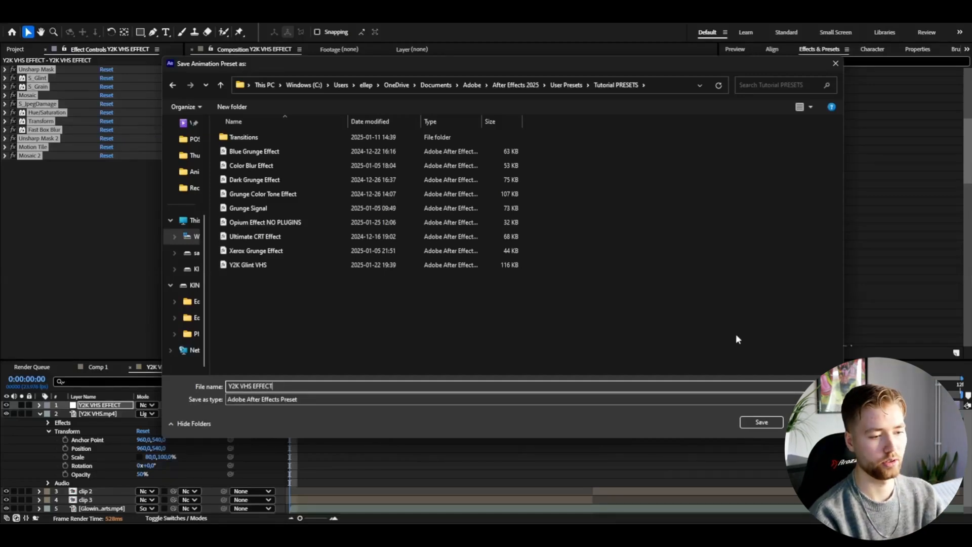
pyautogui.click(760, 422)
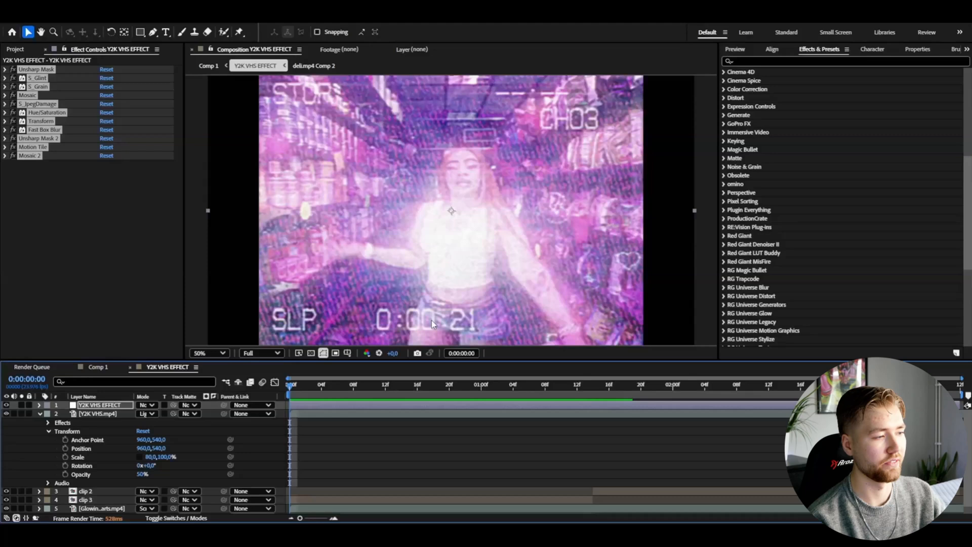